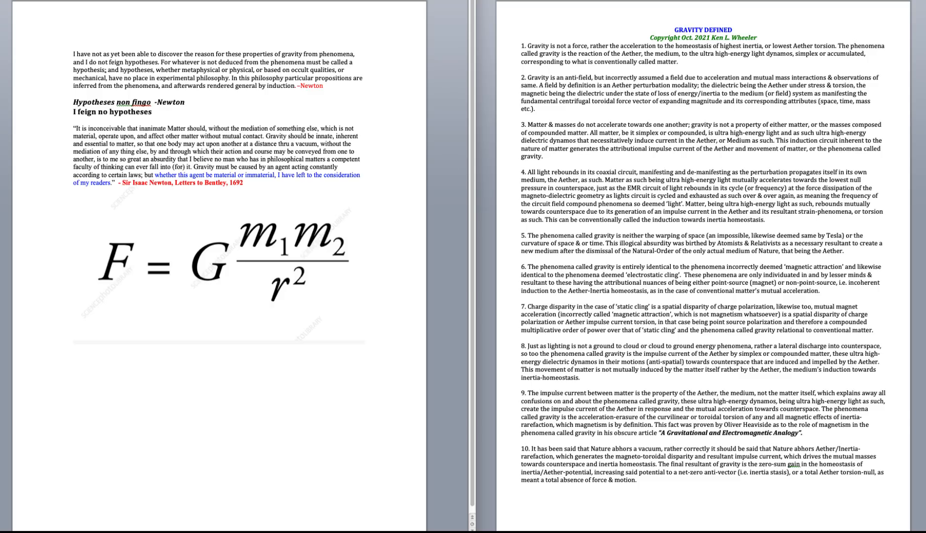
pyautogui.moveTo(391, 135)
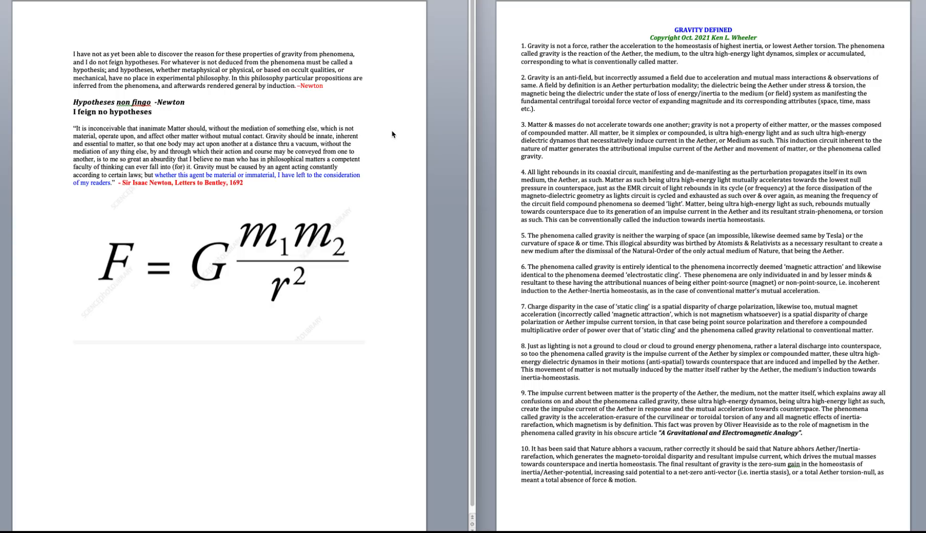
pyautogui.moveTo(724, 245)
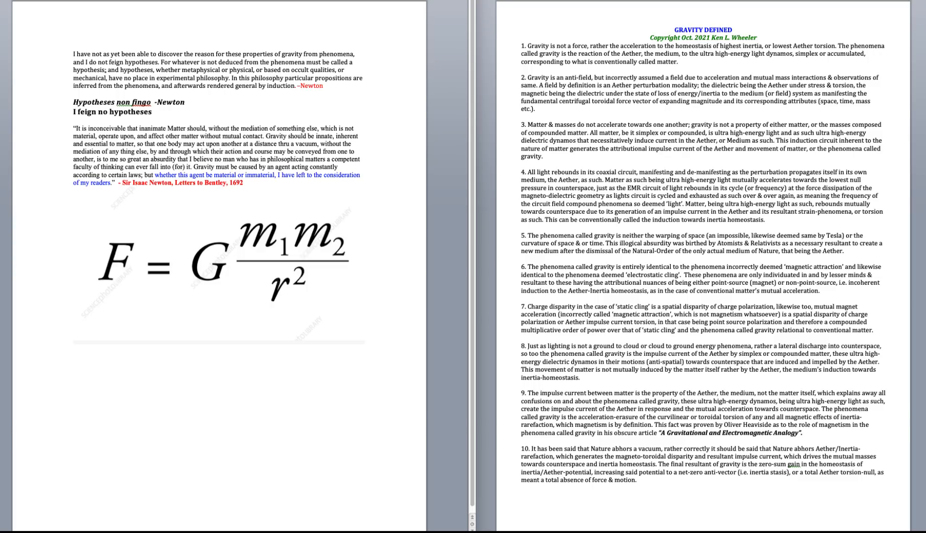
pyautogui.moveTo(298, 330)
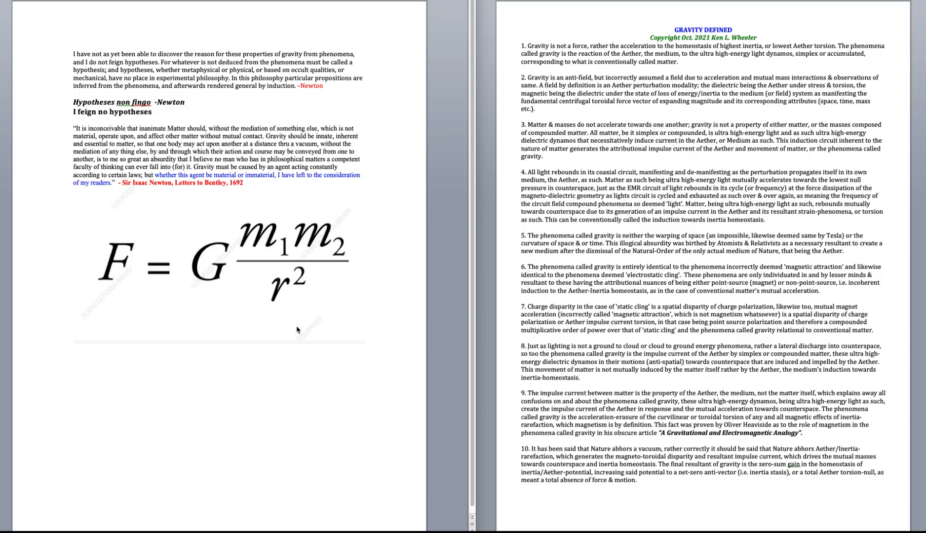
pyautogui.moveTo(590, 302)
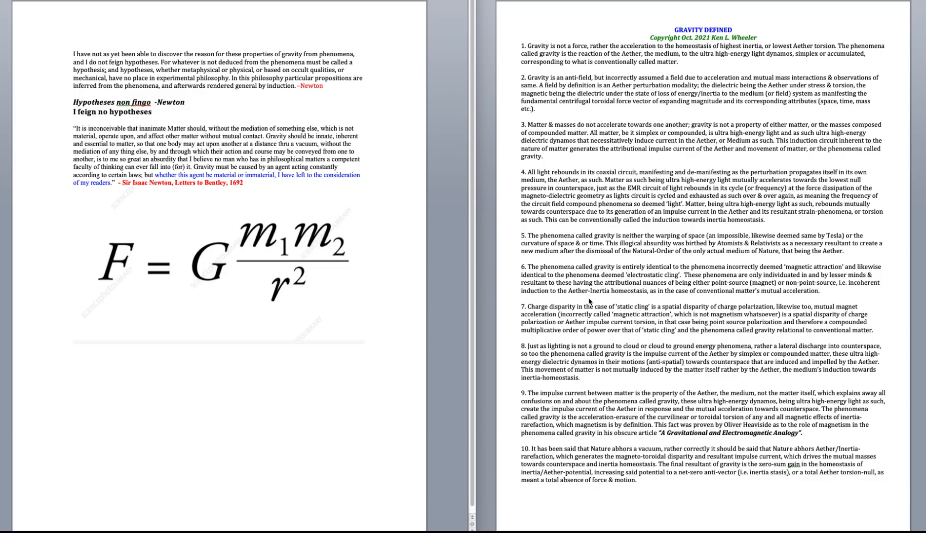